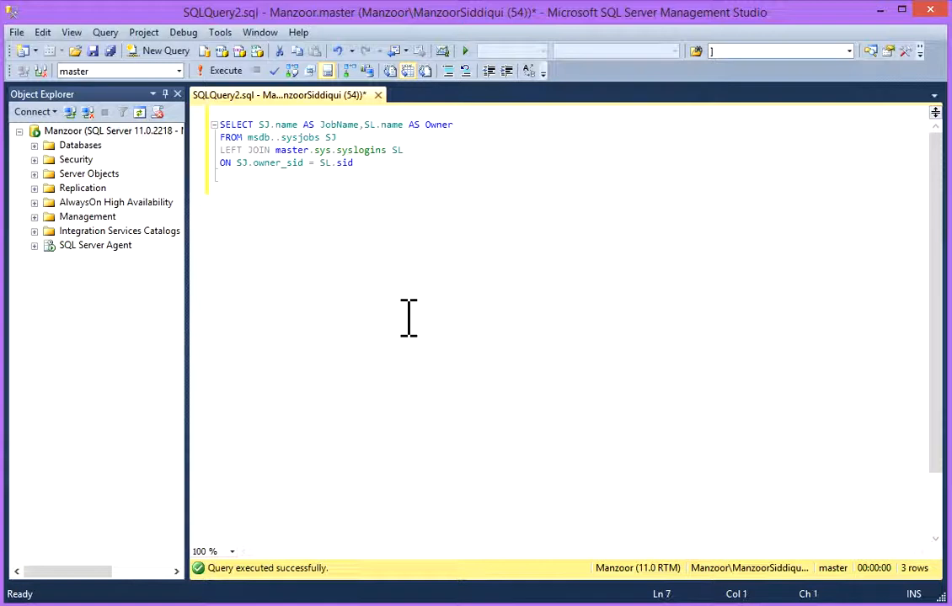
pyautogui.moveTo(330, 259)
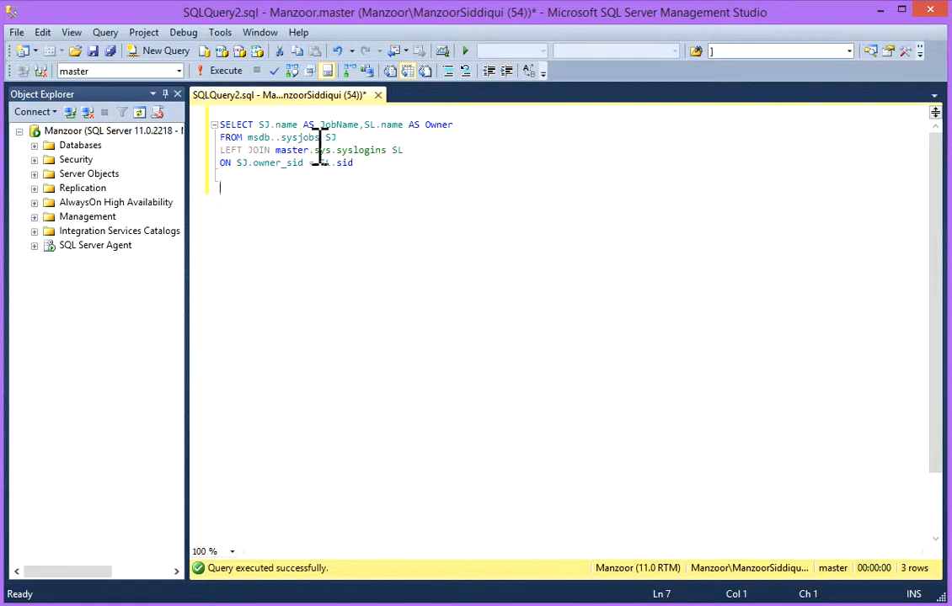
# Review job owners in the results: FullBackup.Subplan_1 and Log Backup under Manzoor\ManzoorSiddiqui
pyautogui.click(253, 139)
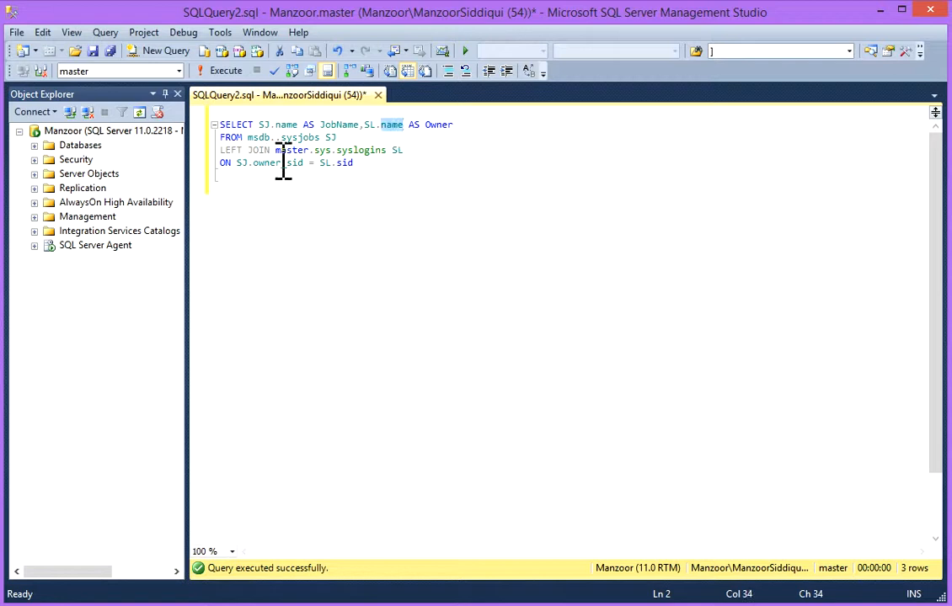
pyautogui.moveTo(386, 201)
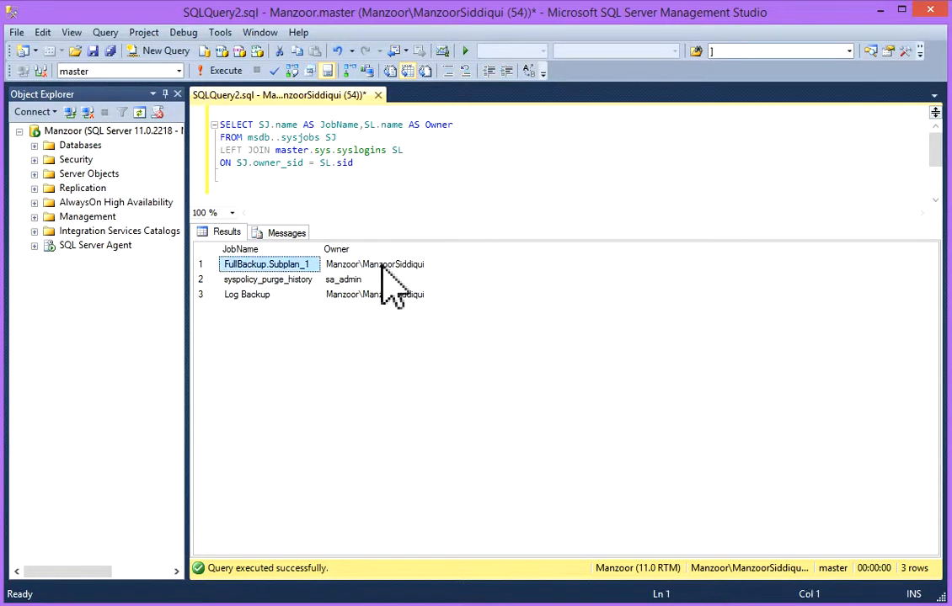
pyautogui.click(374, 263)
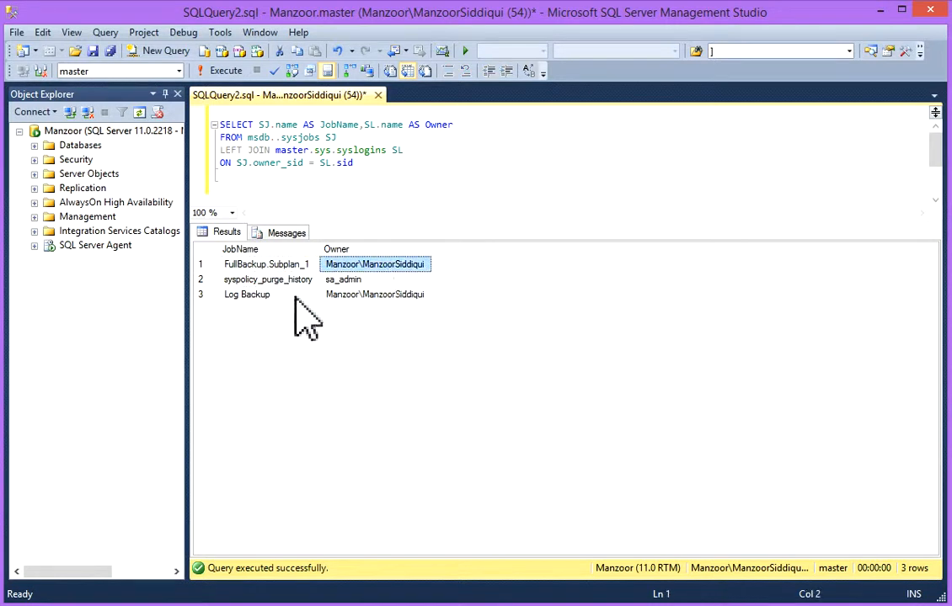
pyautogui.click(374, 293)
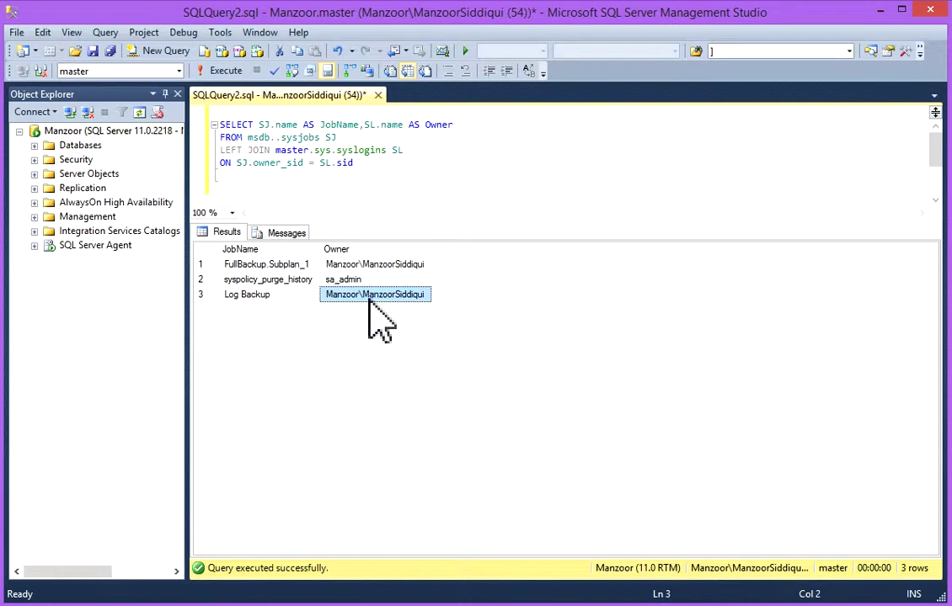
pyautogui.moveTo(559, 418)
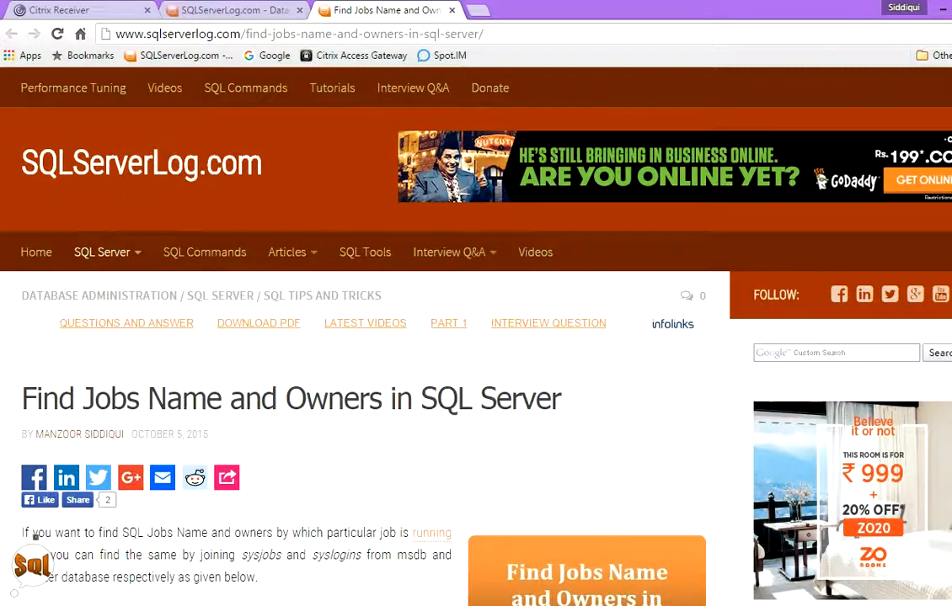
pyautogui.moveTo(273, 217)
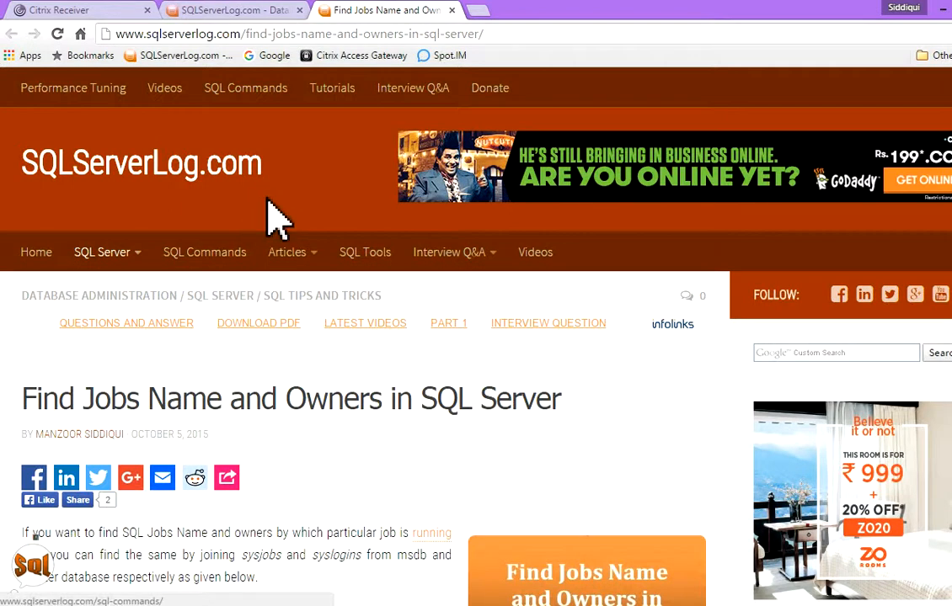
# Scroll the 'Find Jobs Name and Owners in SQL Server' article down to its query and sample output
pyautogui.scroll(-3)
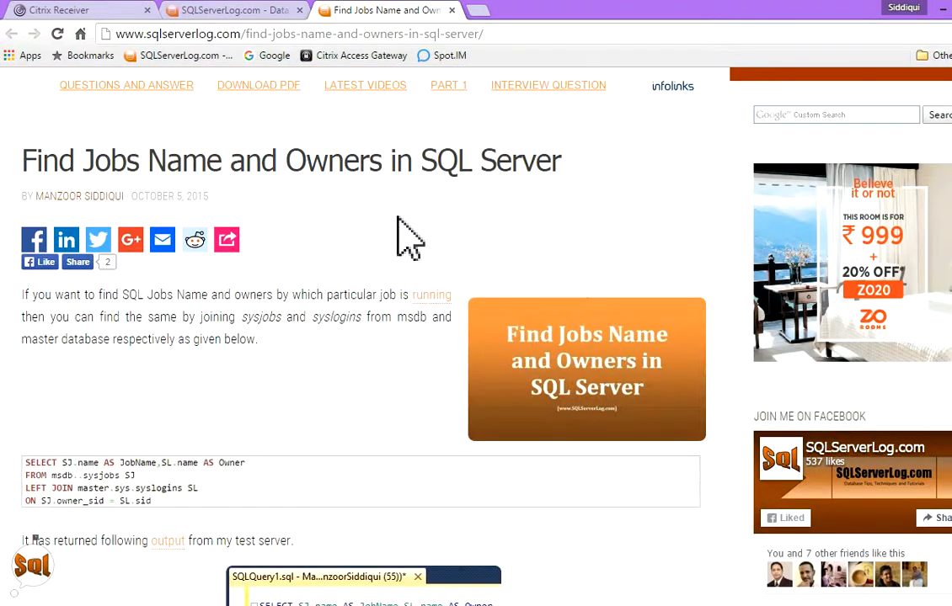
pyautogui.scroll(-3)
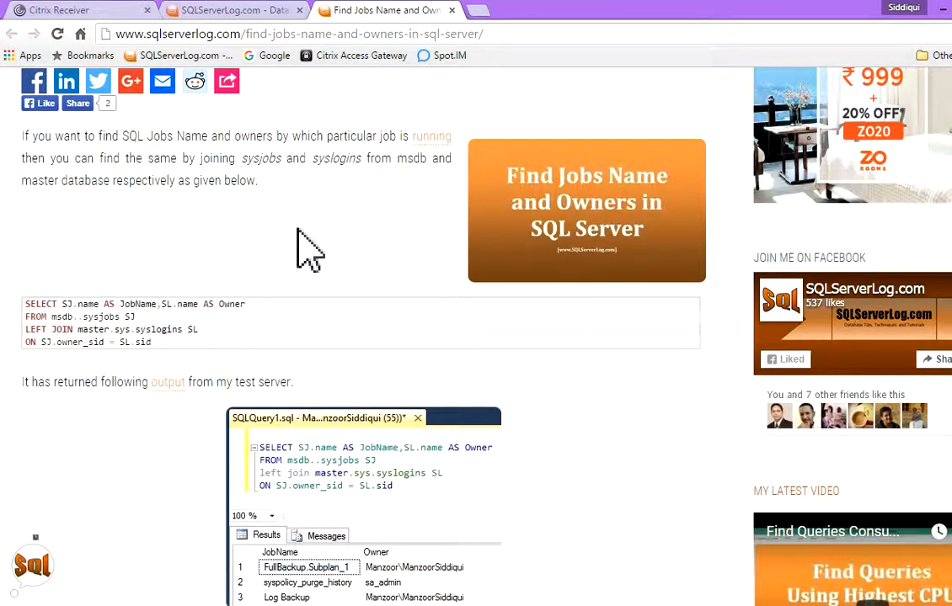